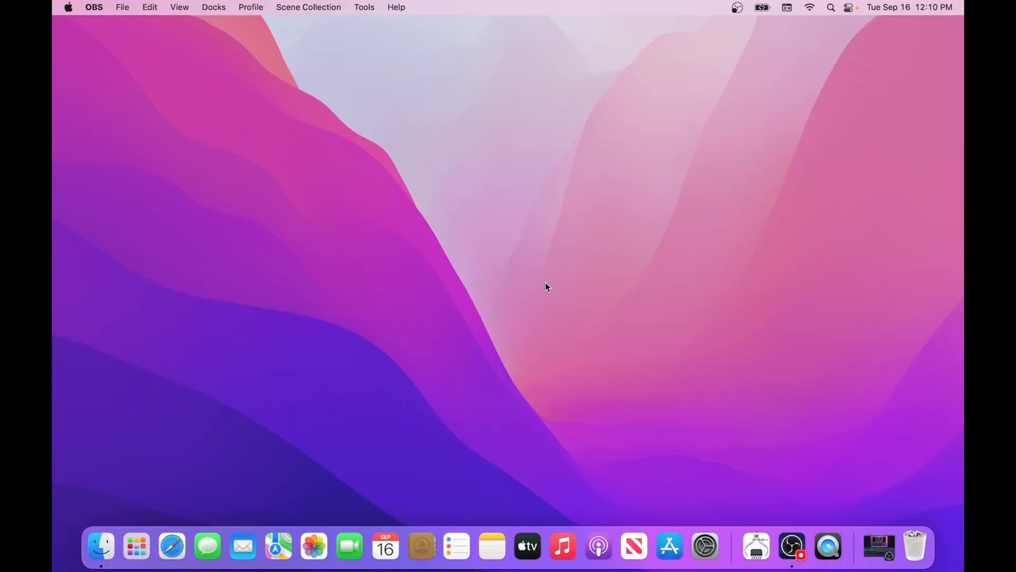
{"action": "mouse_move", "coordinate": [706, 546]}
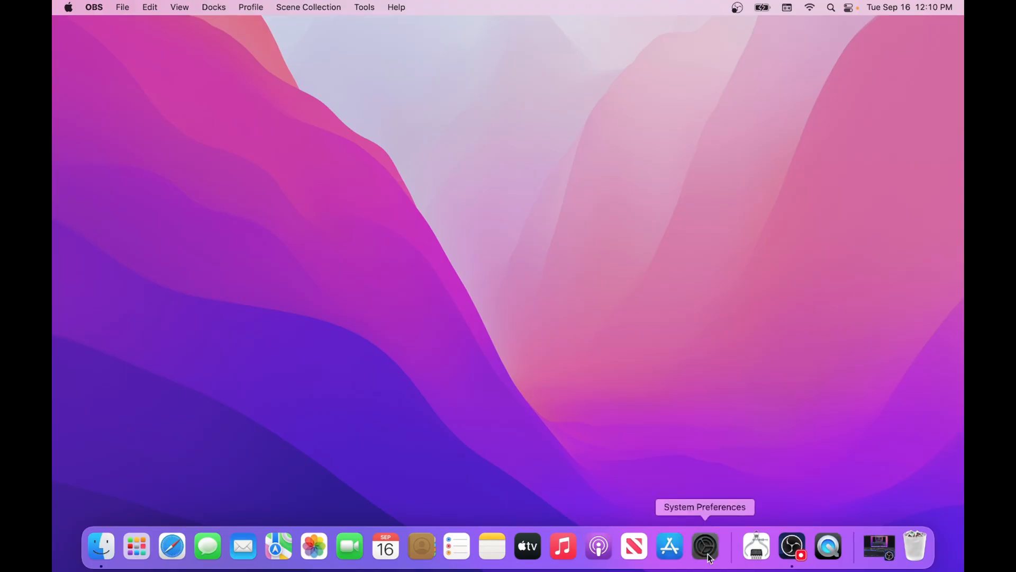
Check Time Machine Options for the estimated full backup size of 5.1 GB, leaving exclusions unchanged
{"action": "left_click", "coordinate": [705, 546]}
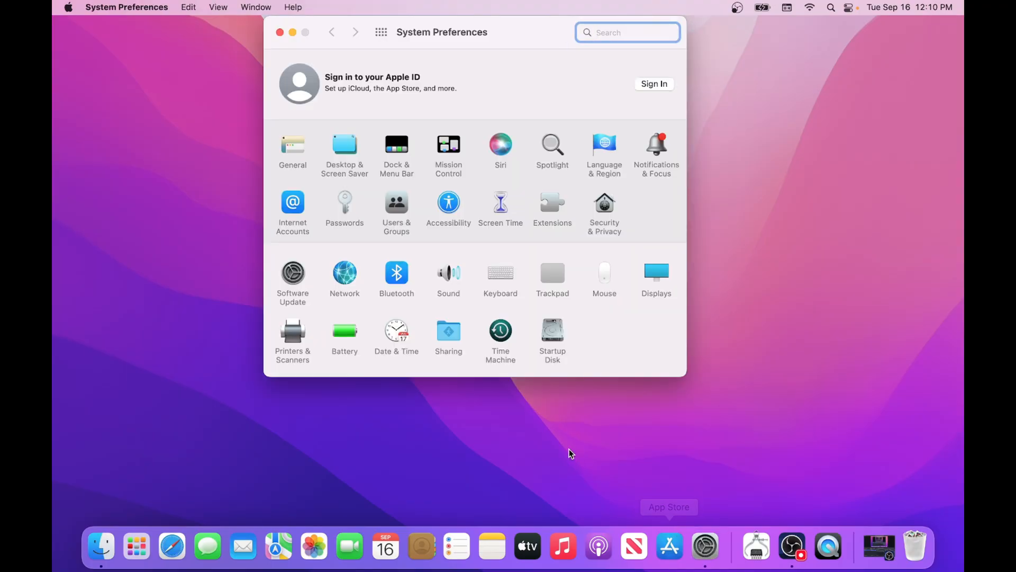
{"action": "left_click", "coordinate": [500, 331]}
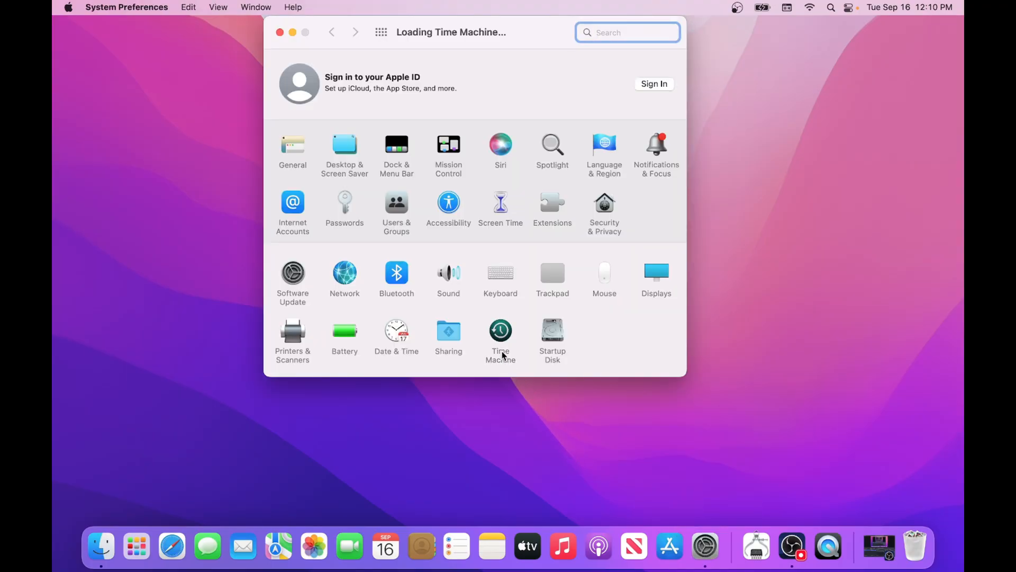
{"action": "left_click", "coordinate": [500, 329]}
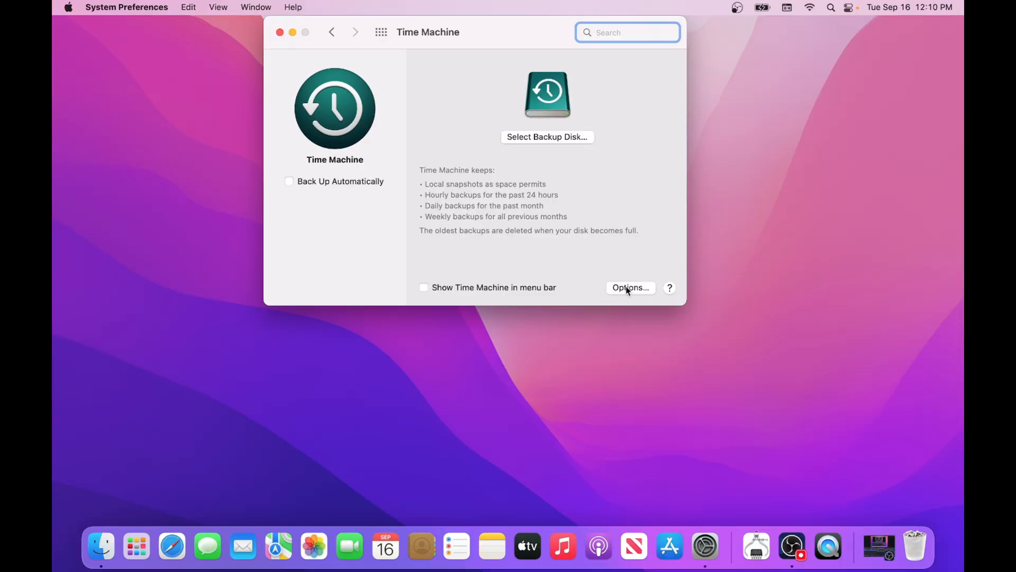
{"action": "left_click", "coordinate": [629, 287]}
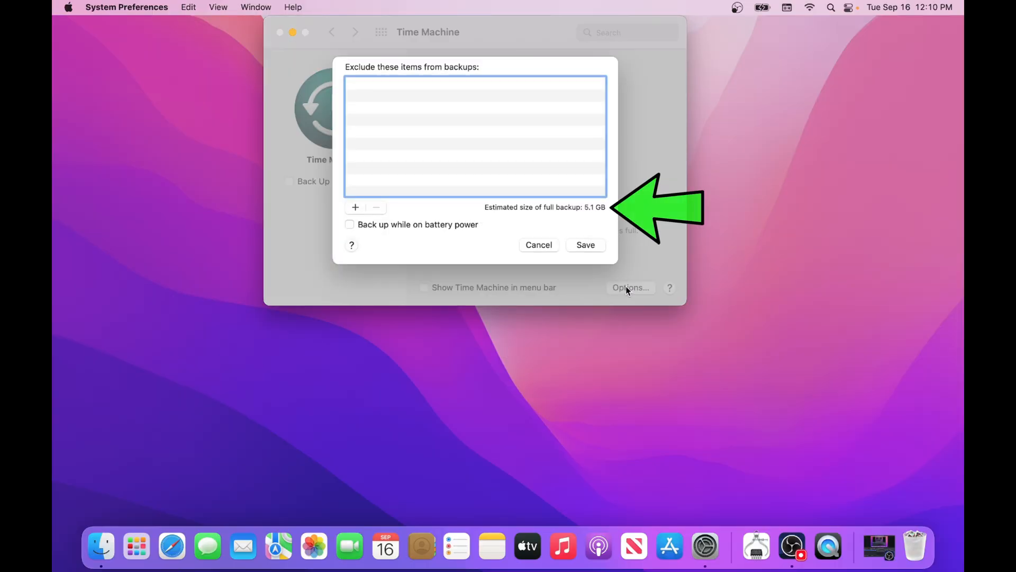
{"action": "mouse_move", "coordinate": [390, 86]}
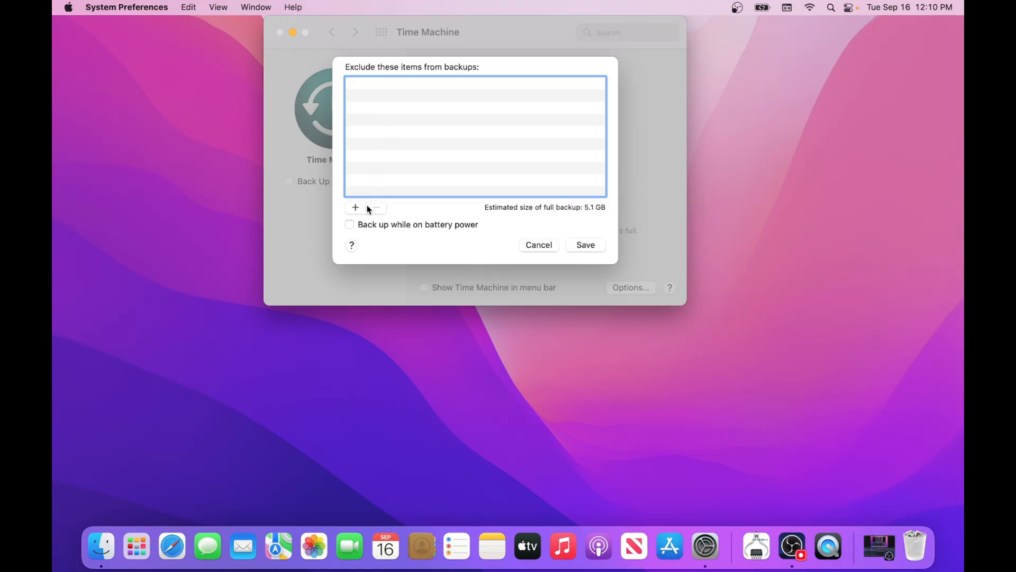
{"action": "left_click", "coordinate": [354, 208]}
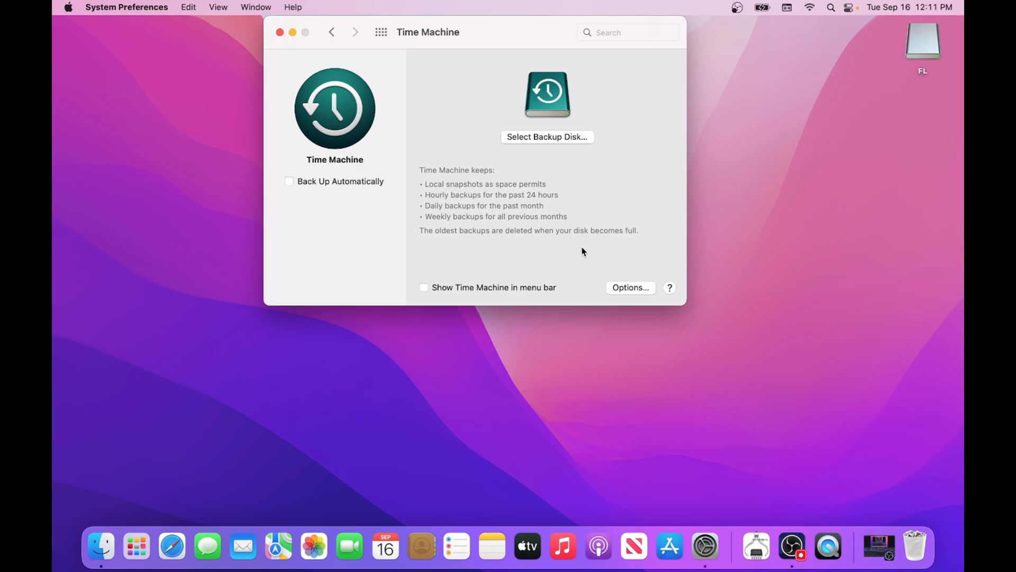
Choose the FL drive as the Time Machine backup disk and confirm Use Disk
{"action": "left_click", "coordinate": [546, 137]}
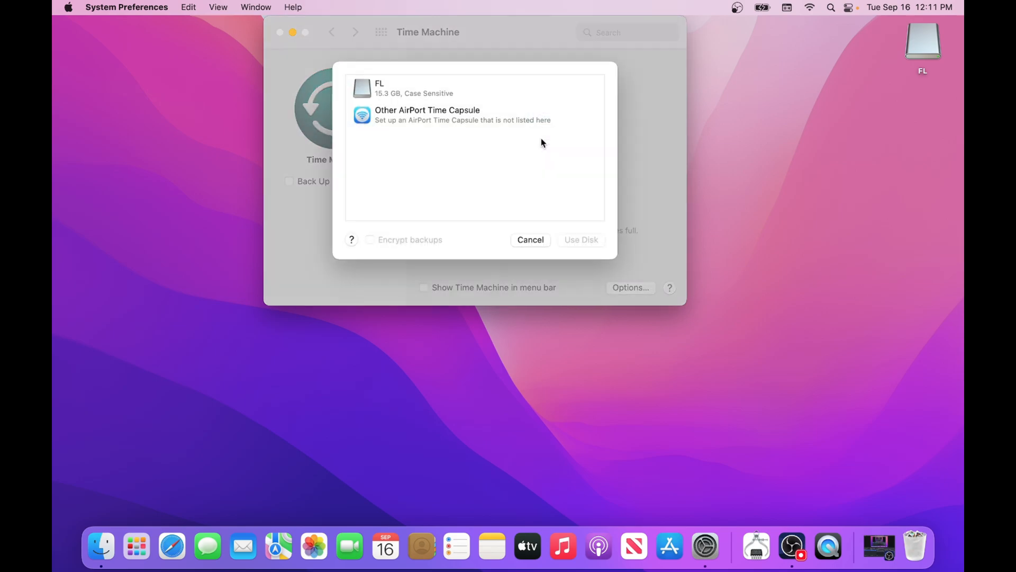
{"action": "left_click", "coordinate": [454, 88]}
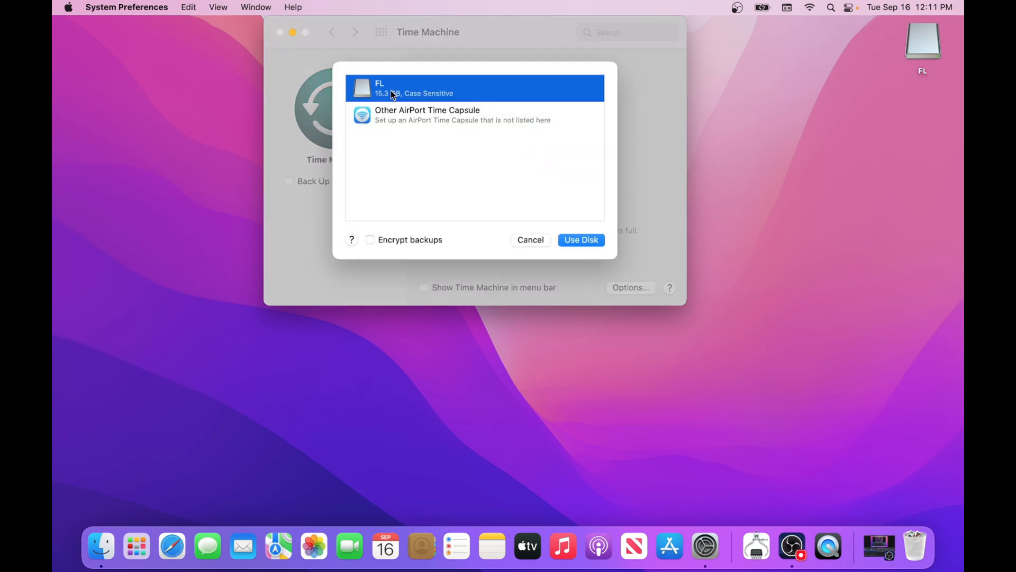
{"action": "left_click", "coordinate": [580, 239]}
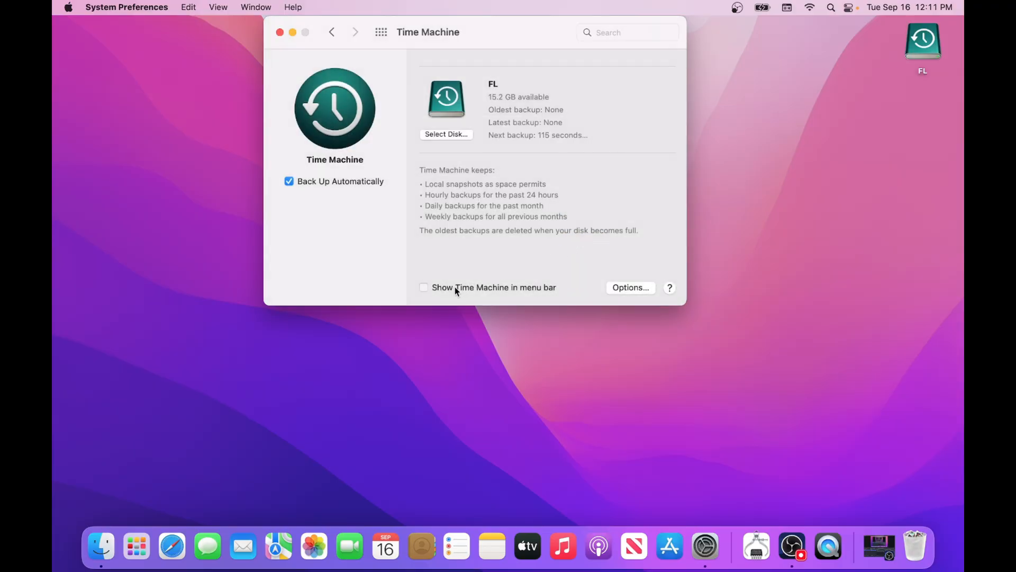
Show Time Machine status in the menu bar and close the settings window
{"action": "left_click", "coordinate": [424, 287]}
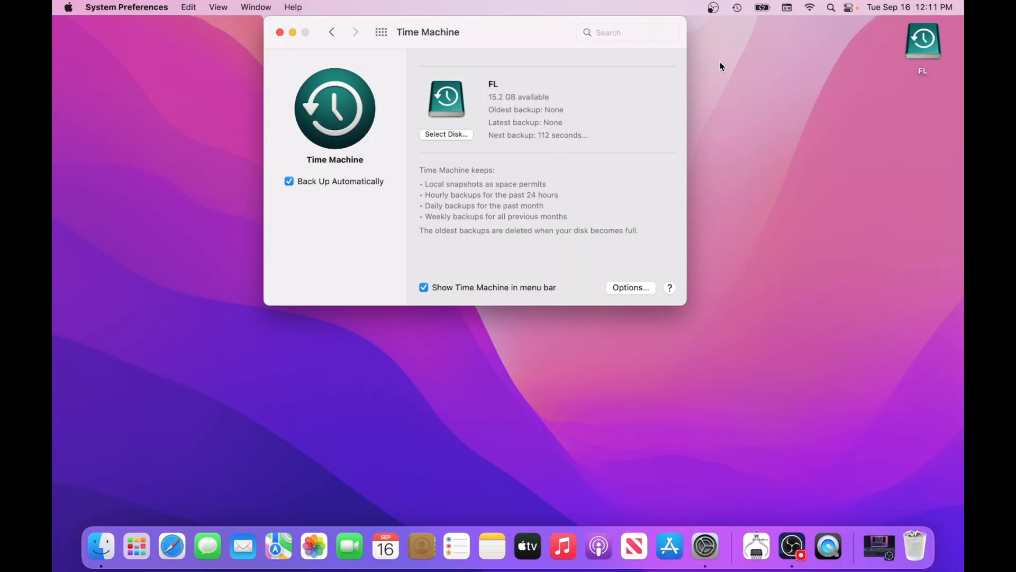
{"action": "left_click", "coordinate": [737, 7]}
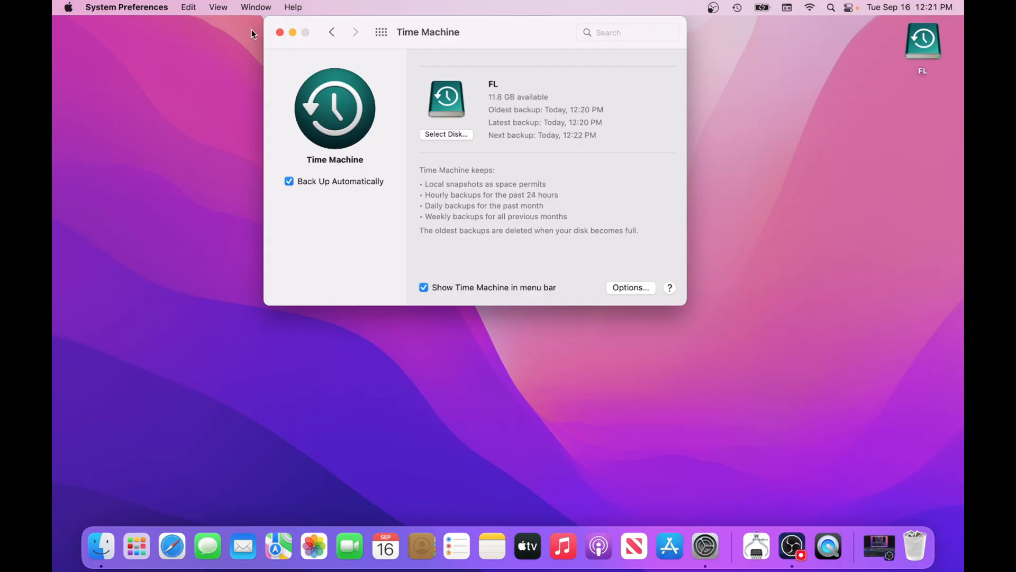
{"action": "left_click", "coordinate": [68, 7]}
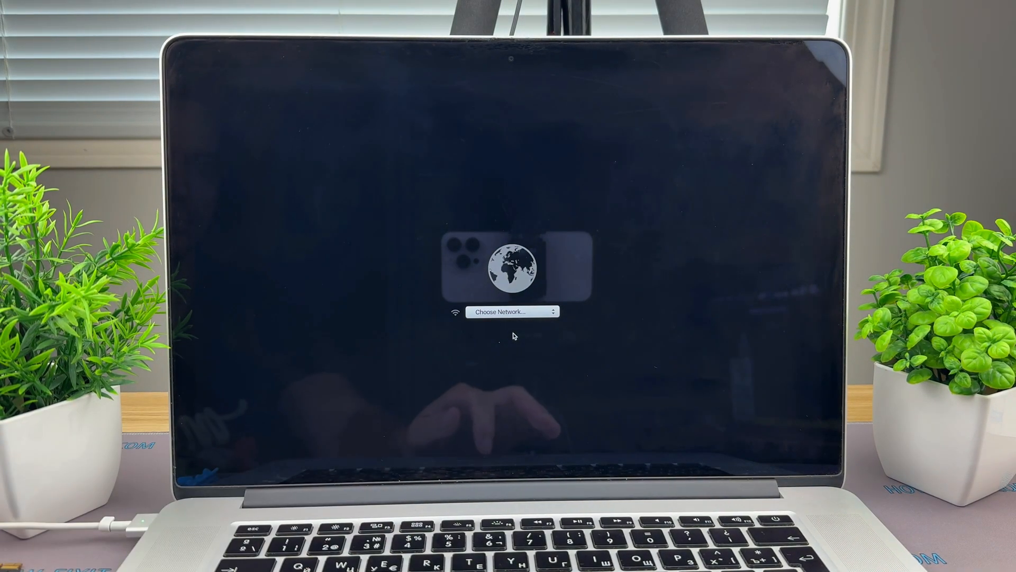
Join a Wi-Fi network in Recovery and launch Disk Utility from the utilities list
{"action": "left_click", "coordinate": [512, 312]}
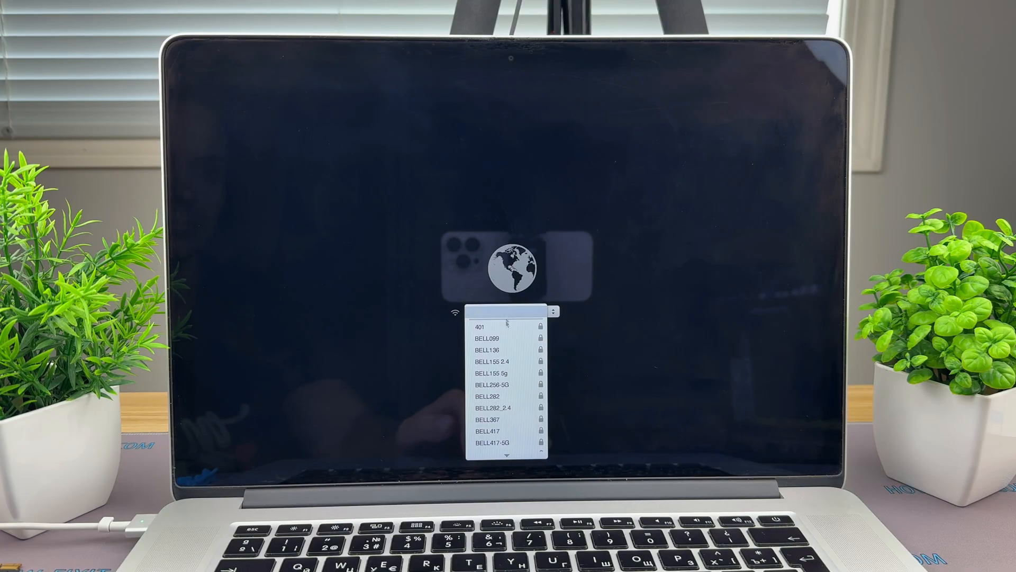
{"action": "left_click", "coordinate": [482, 327]}
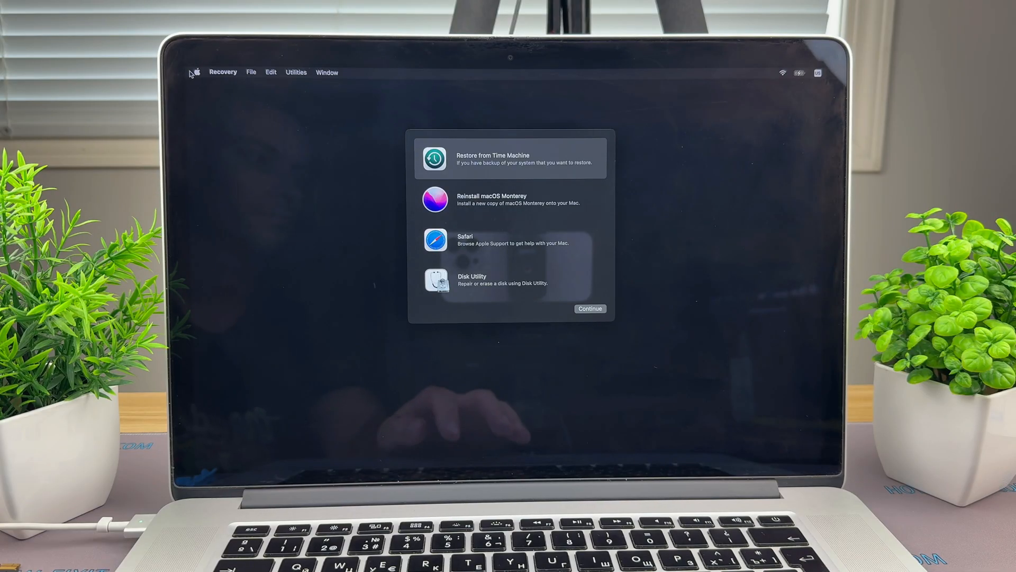
{"action": "left_click", "coordinate": [510, 280]}
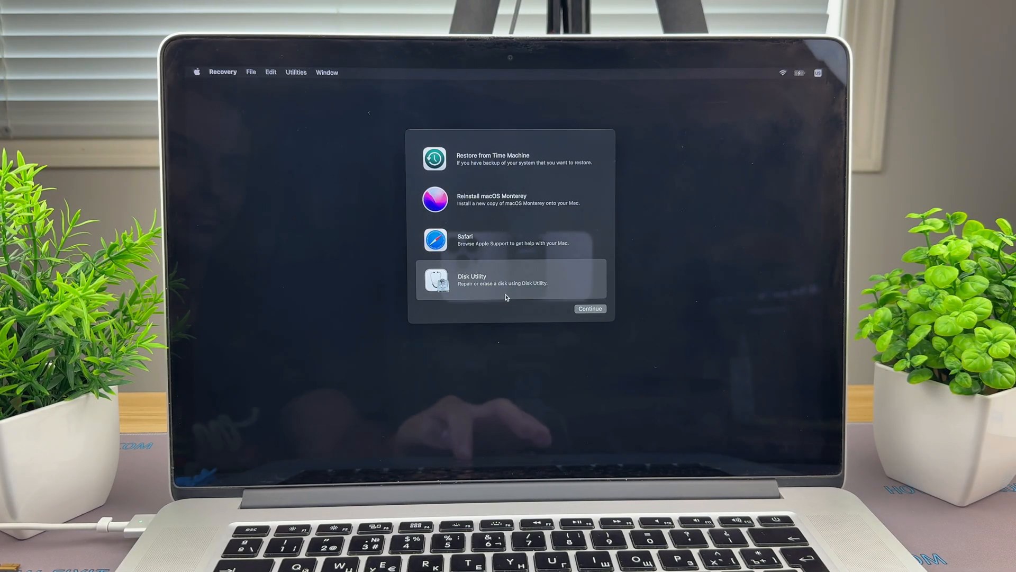
{"action": "left_click", "coordinate": [589, 308]}
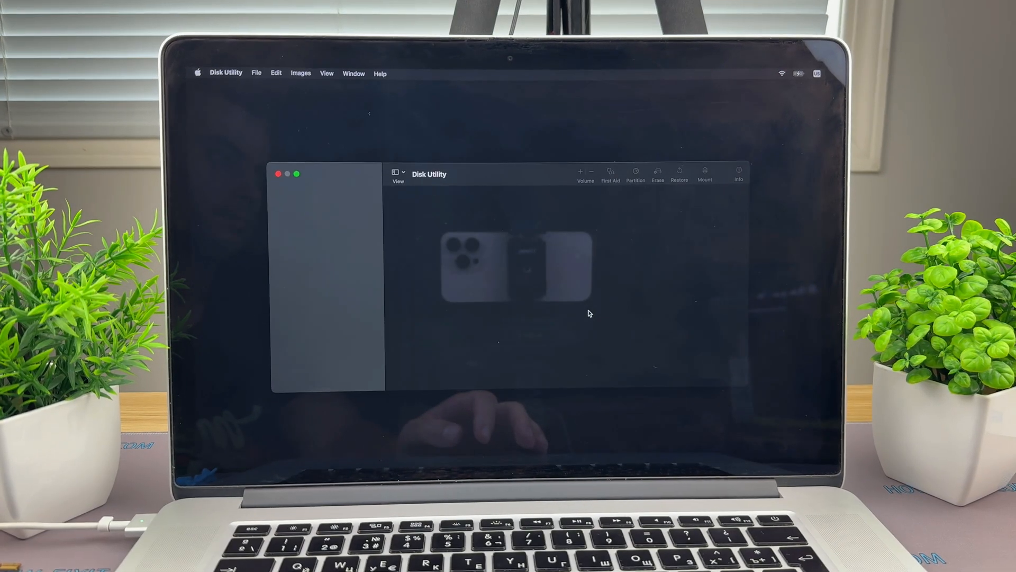
Erase the uninitialized ORICO Media drive as an APFS volume named macOS with GUID Partition Map
{"action": "left_click", "coordinate": [319, 227]}
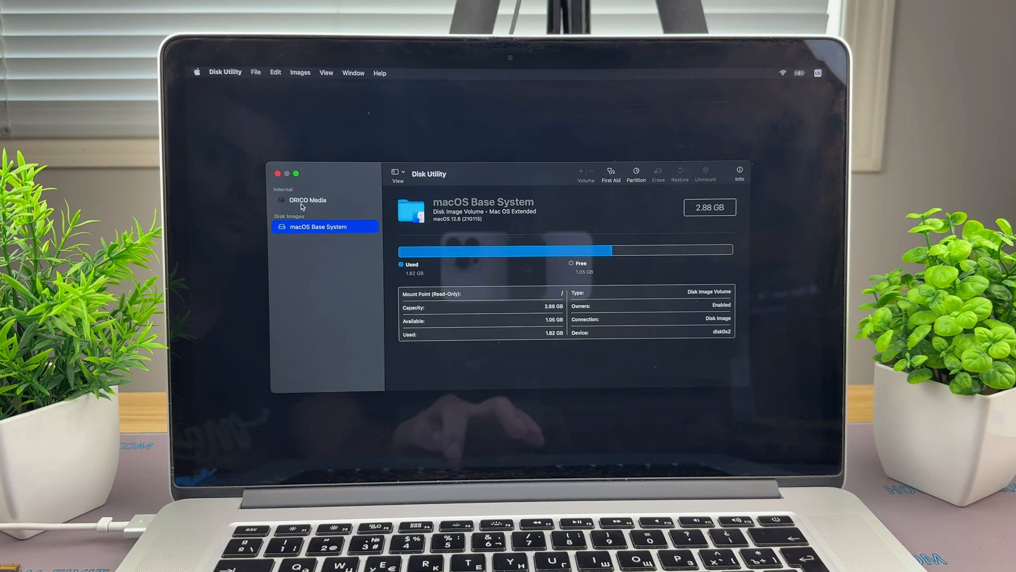
{"action": "left_click", "coordinate": [308, 200]}
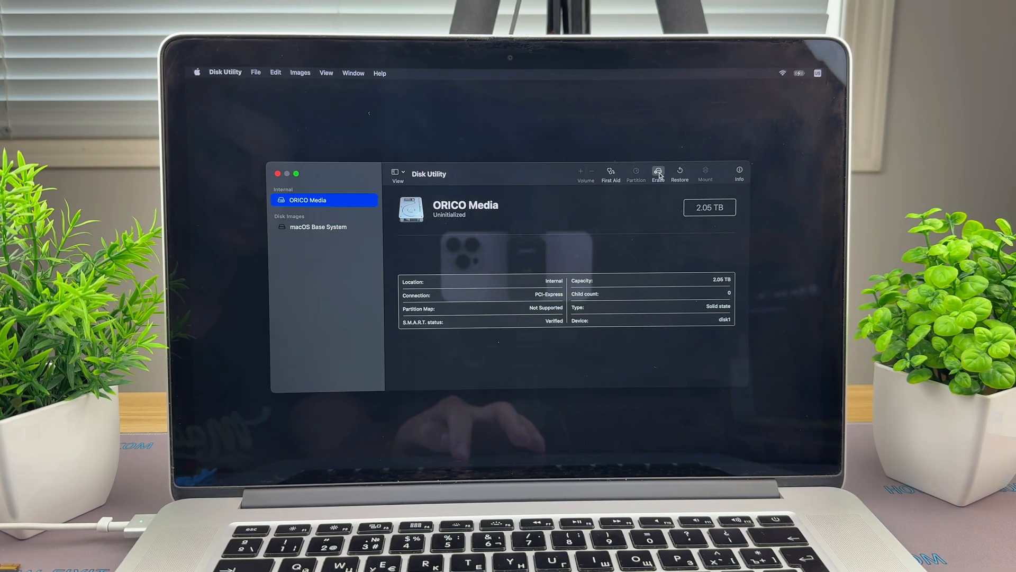
{"action": "left_click", "coordinate": [657, 173]}
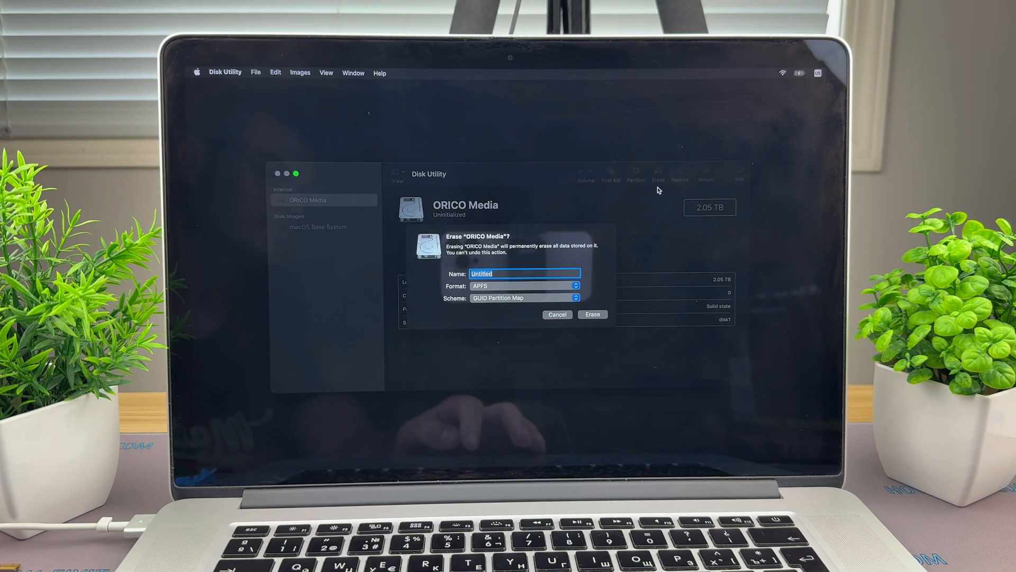
{"action": "type", "text": "m"}
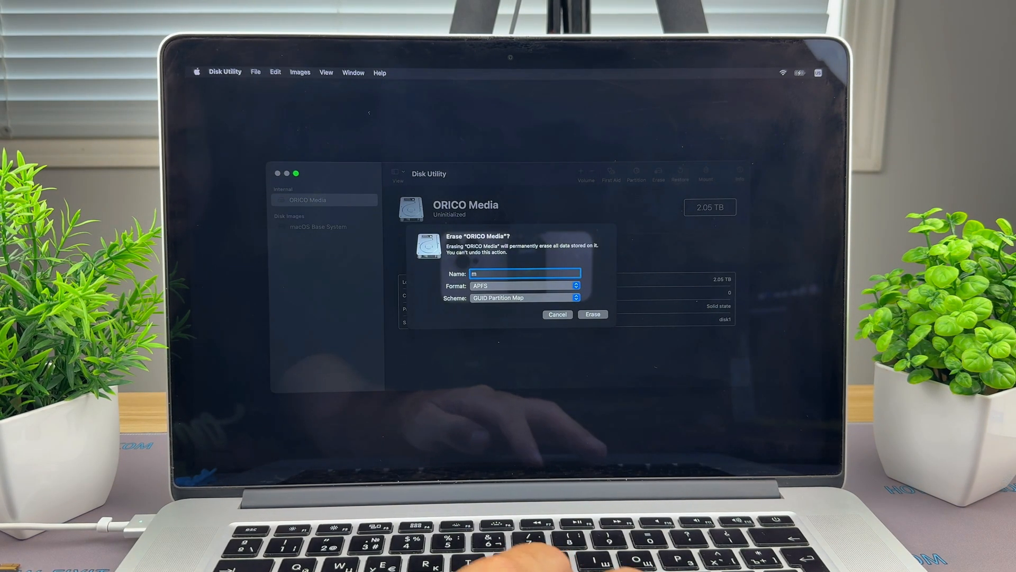
{"action": "type", "text": "ac"}
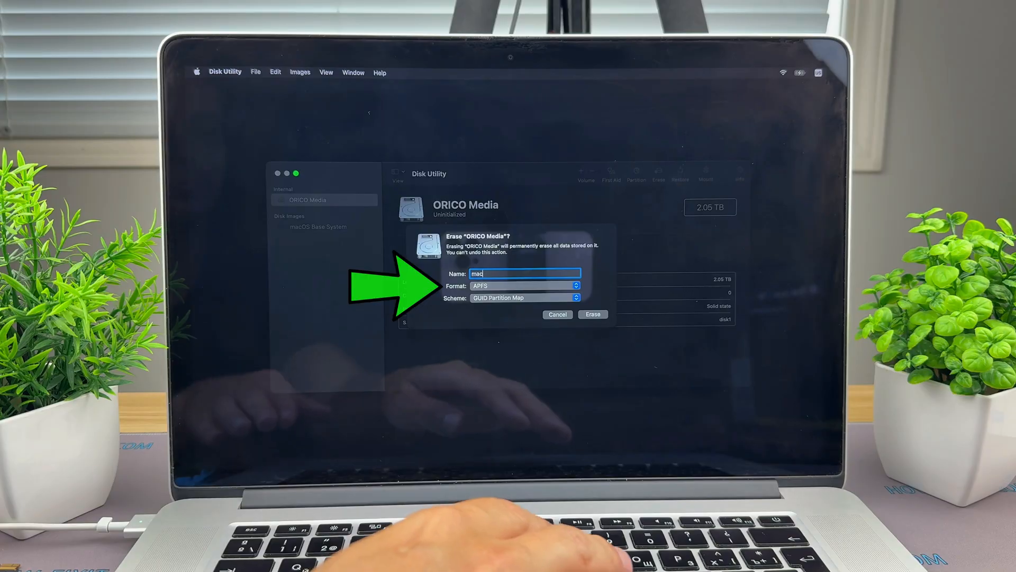
{"action": "type", "text": "OS"}
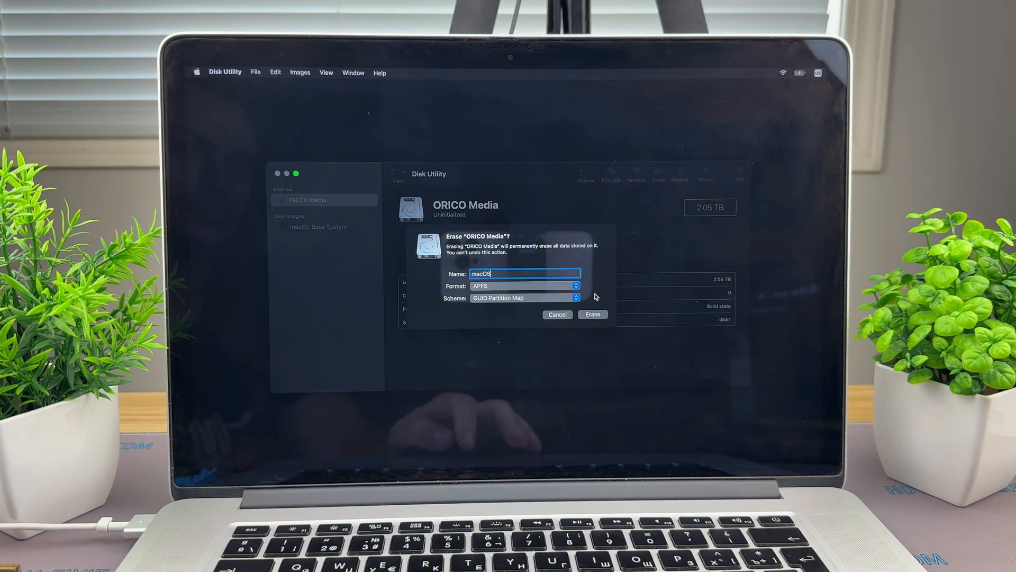
{"action": "left_click", "coordinate": [557, 314]}
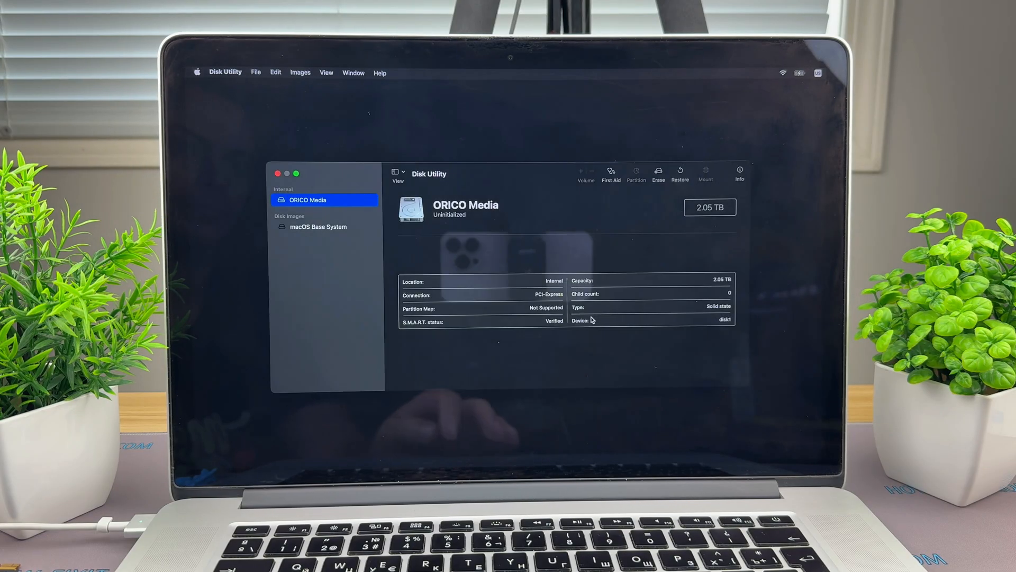
Dismiss the completed erase report and reselect the new macOS volume
{"action": "left_click", "coordinate": [658, 173]}
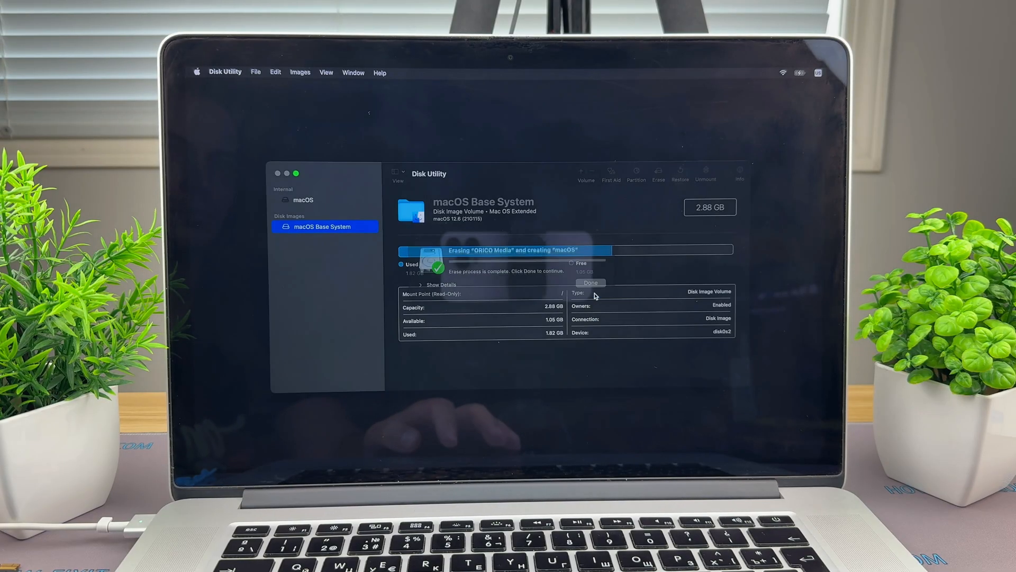
{"action": "left_click", "coordinate": [590, 282]}
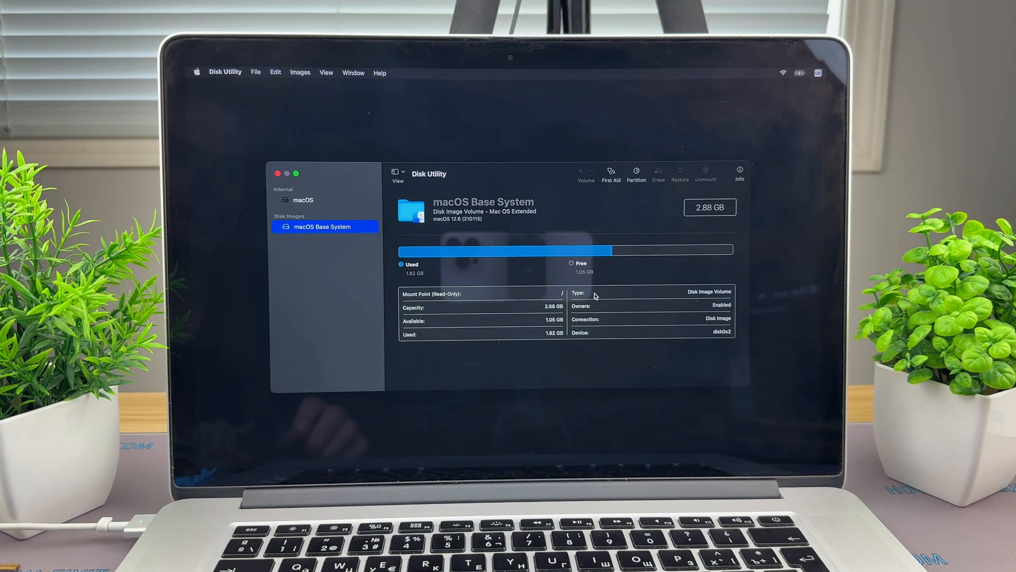
{"action": "left_click", "coordinate": [304, 200]}
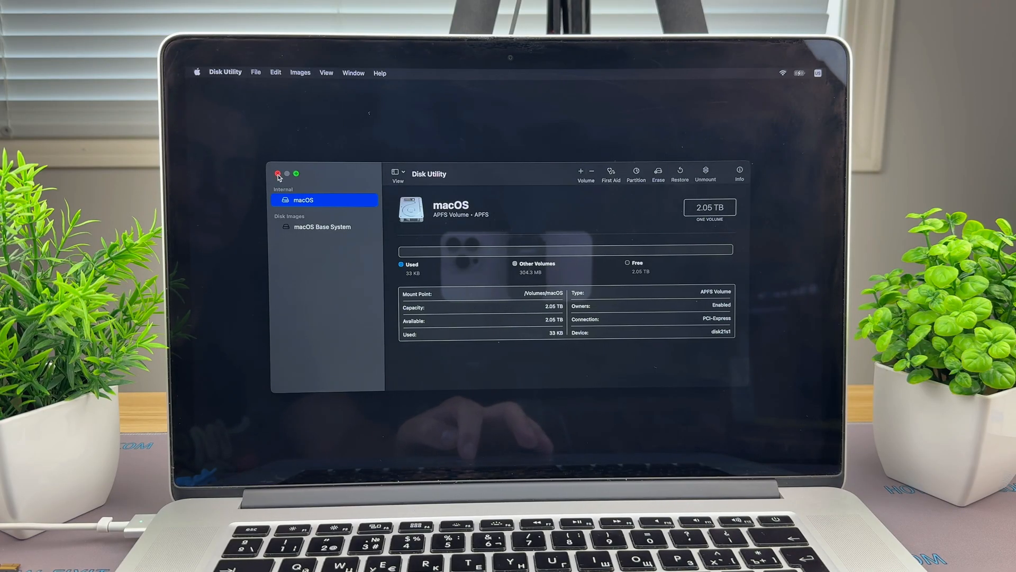
Quit Disk Utility and start Reinstall macOS Monterey from the Recovery options
{"action": "left_click", "coordinate": [277, 176]}
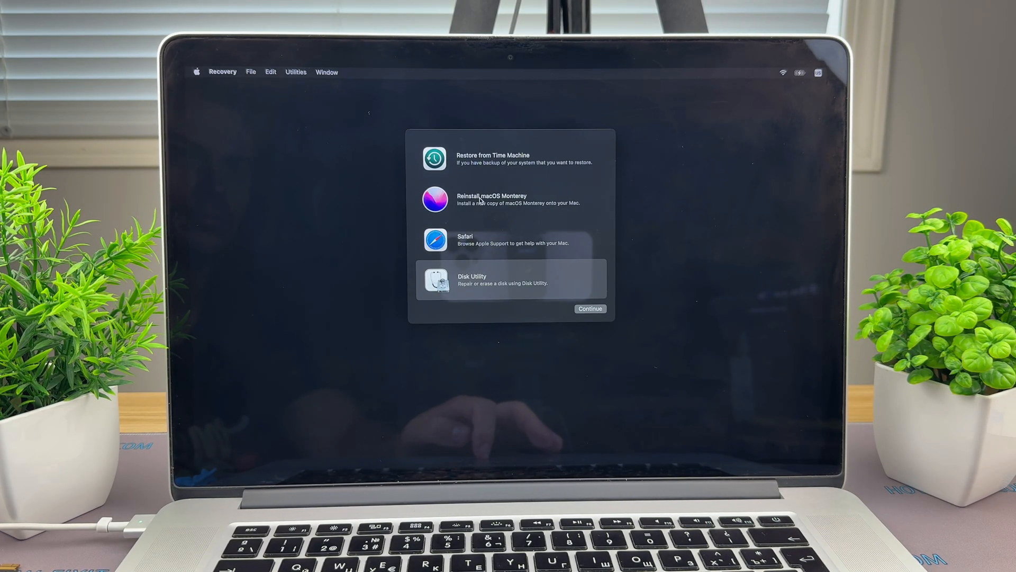
{"action": "left_click", "coordinate": [512, 199]}
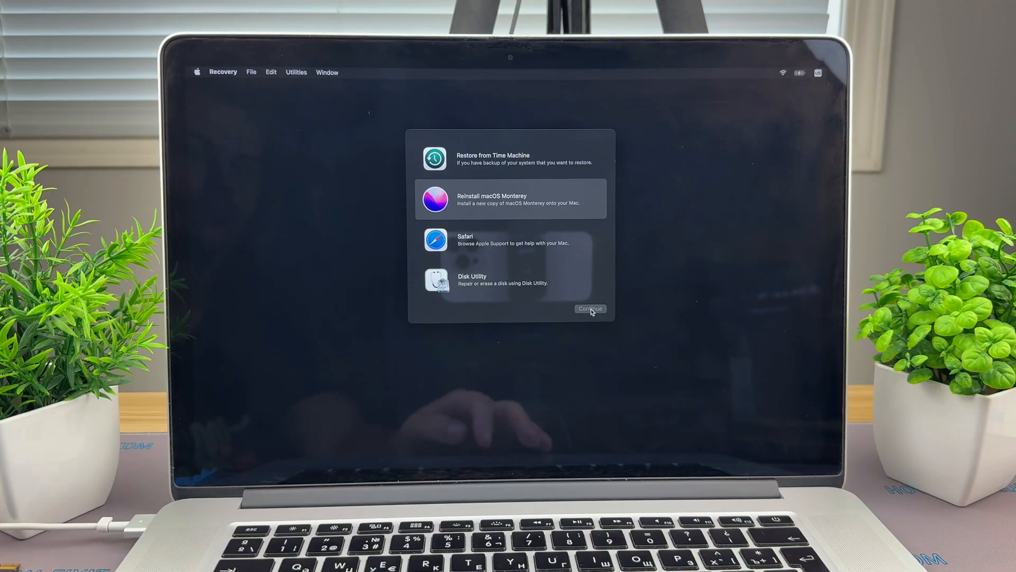
{"action": "left_click", "coordinate": [590, 309]}
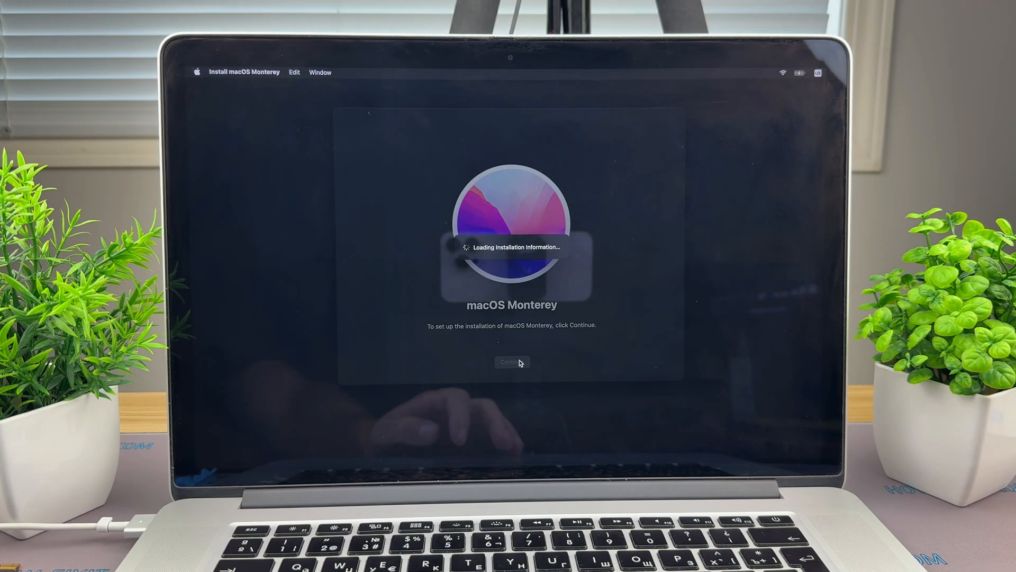
Agree to the Monterey license and choose the macOS disk as the install destination
{"action": "left_click", "coordinate": [511, 362]}
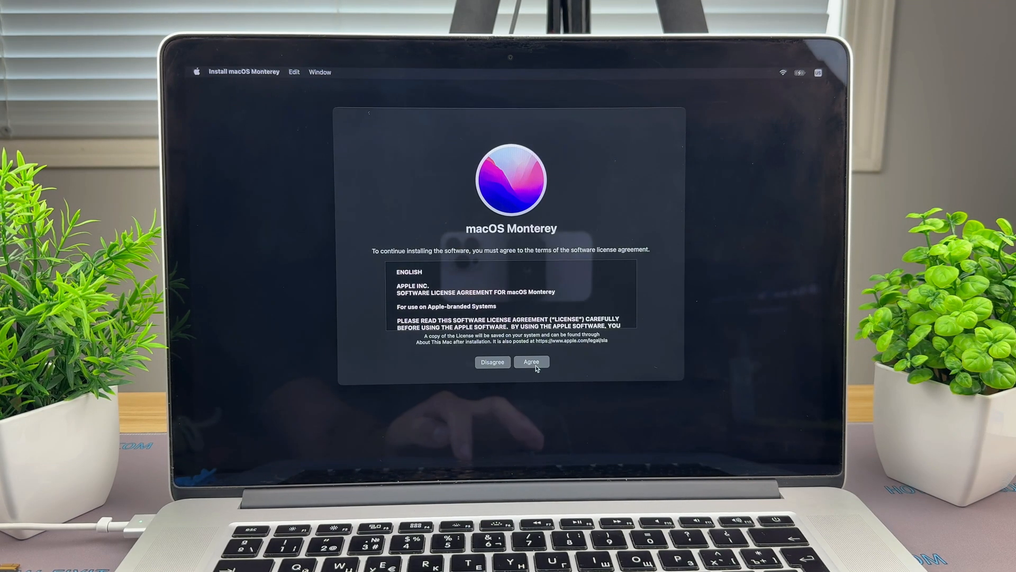
{"action": "left_click", "coordinate": [531, 361]}
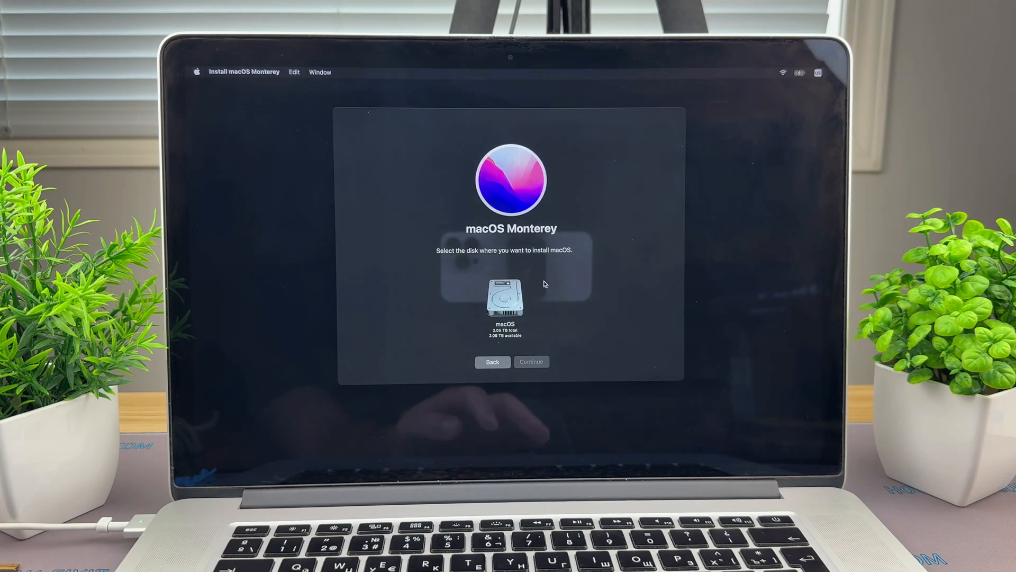
{"action": "left_click", "coordinate": [505, 299]}
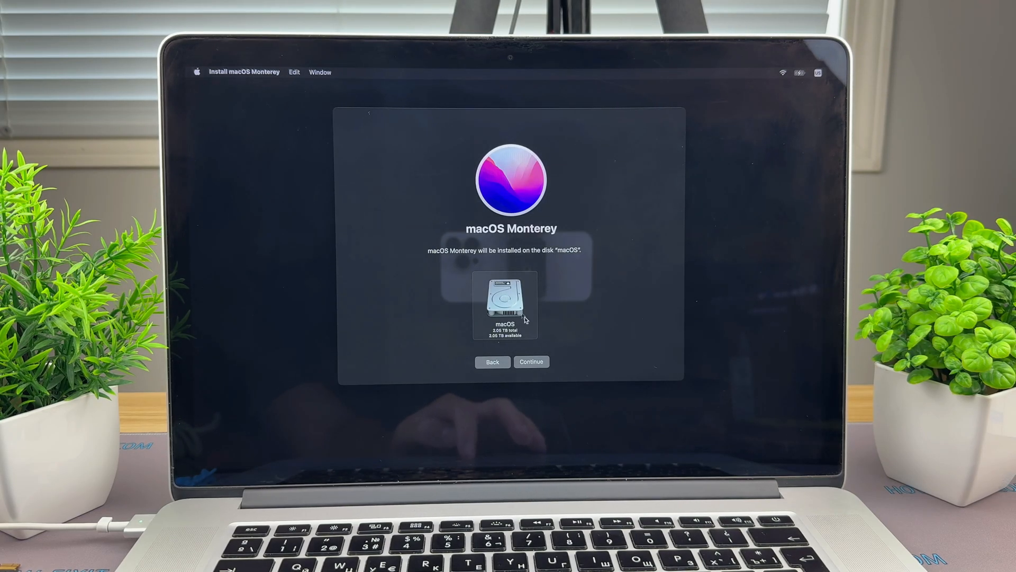
Begin the install, then select United States as the region in Setup Assistant
{"action": "left_click", "coordinate": [530, 362]}
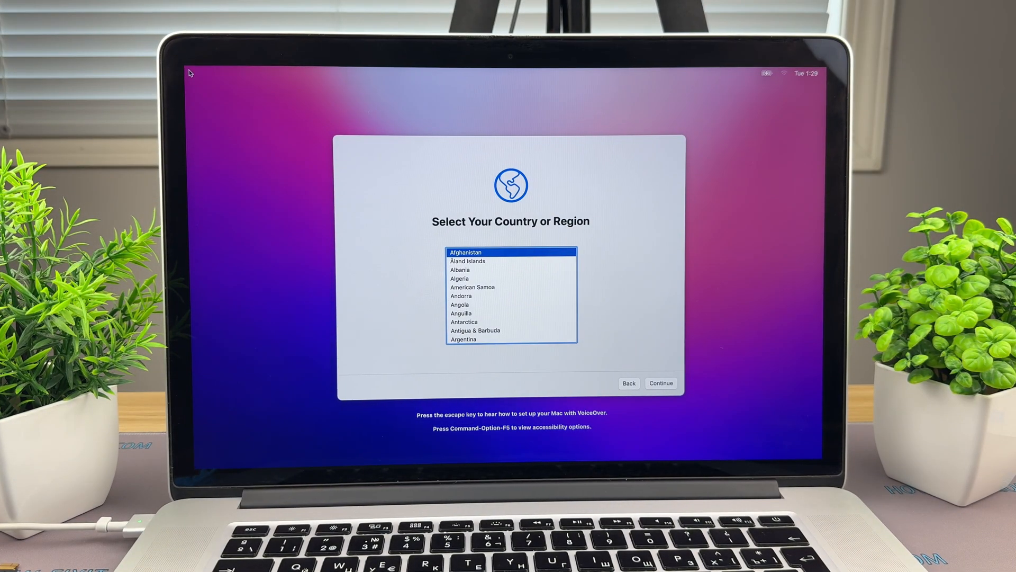
{"action": "scroll", "scroll_direction": "down", "scroll_amount": 3}
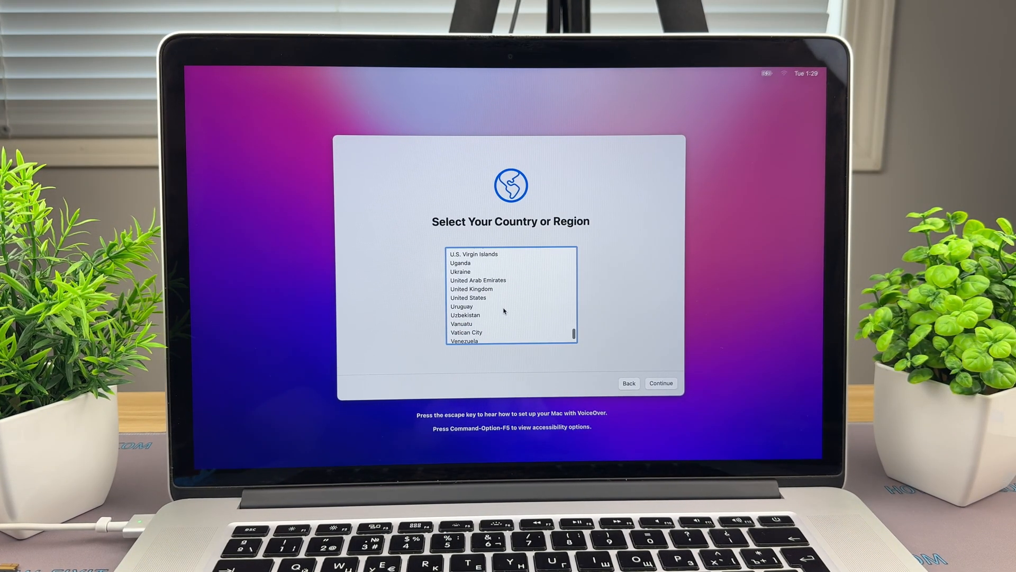
{"action": "left_click", "coordinate": [468, 297]}
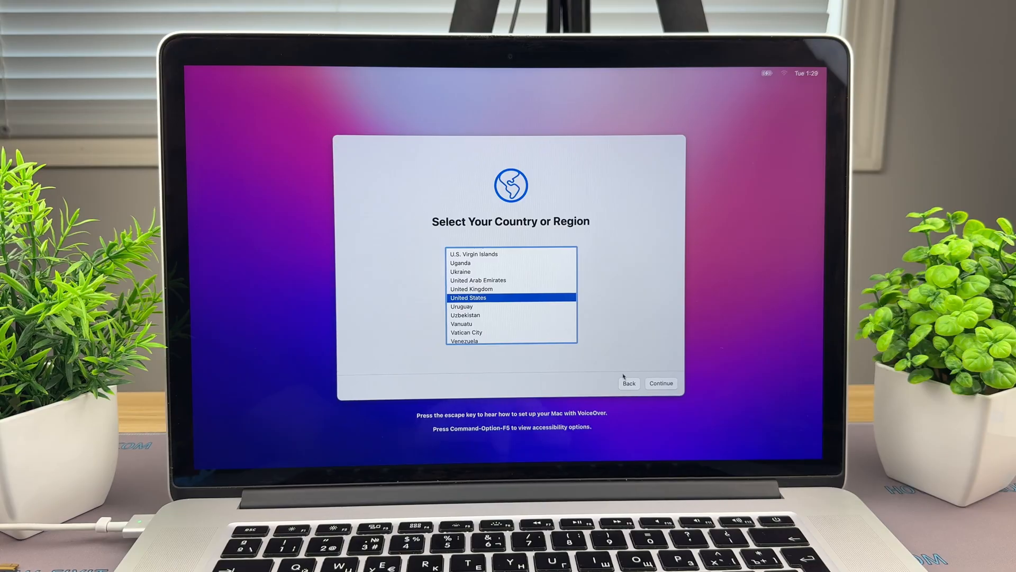
{"action": "left_click", "coordinate": [661, 384]}
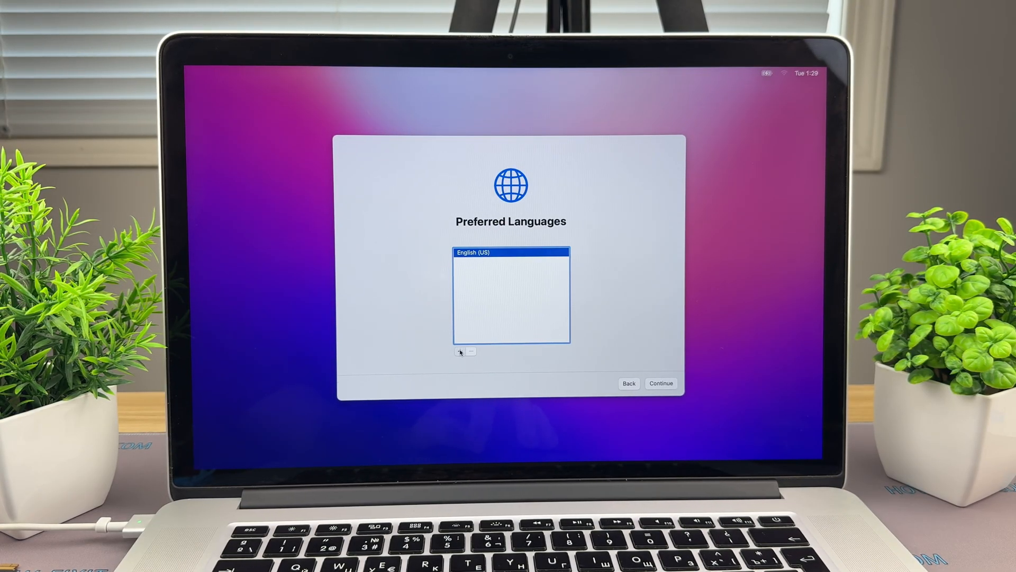
Keep the suggested English (US) languages without adding any and skip Accessibility with Not Now
{"action": "left_click", "coordinate": [461, 352]}
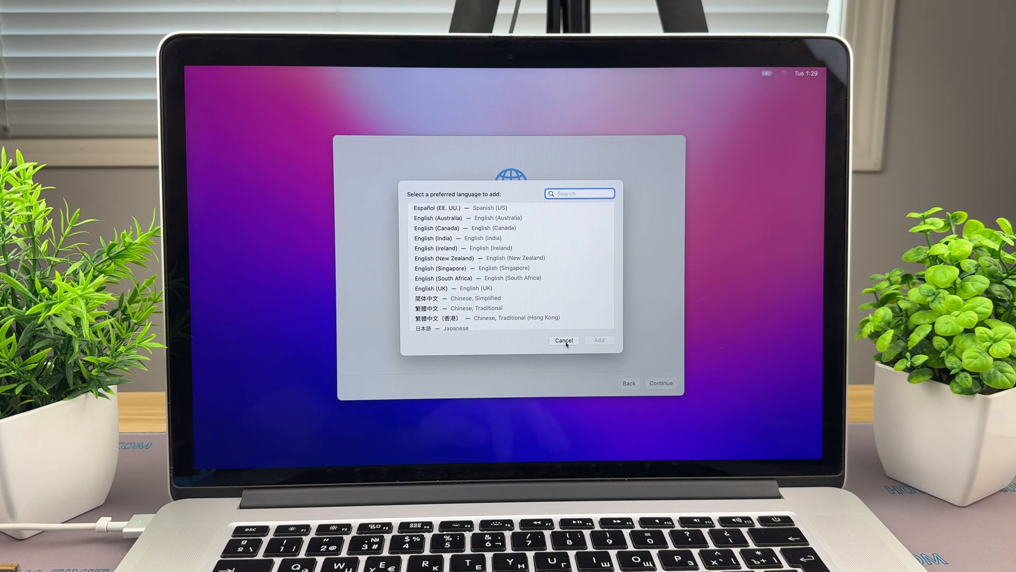
{"action": "left_click", "coordinate": [563, 340]}
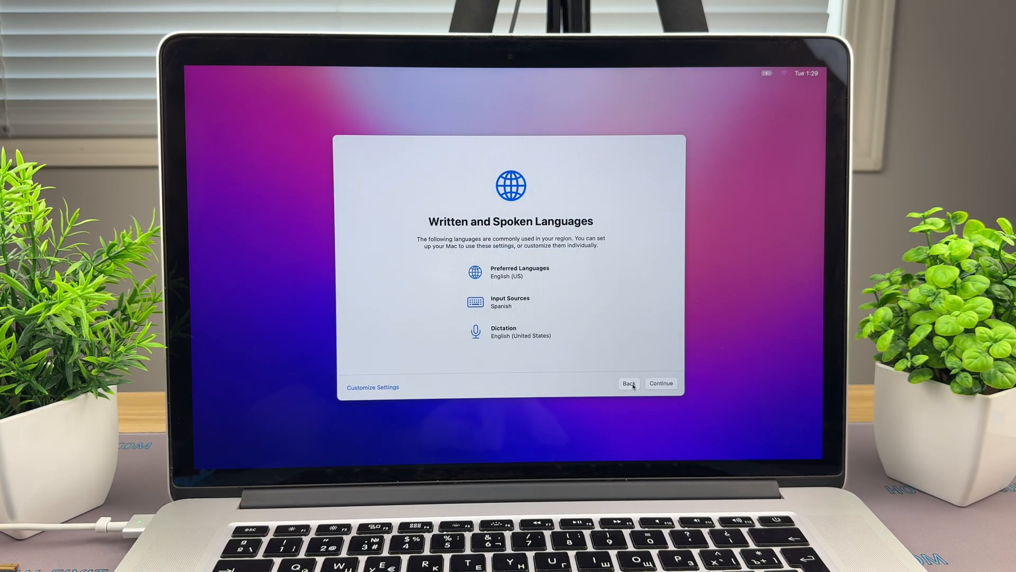
{"action": "left_click", "coordinate": [661, 384]}
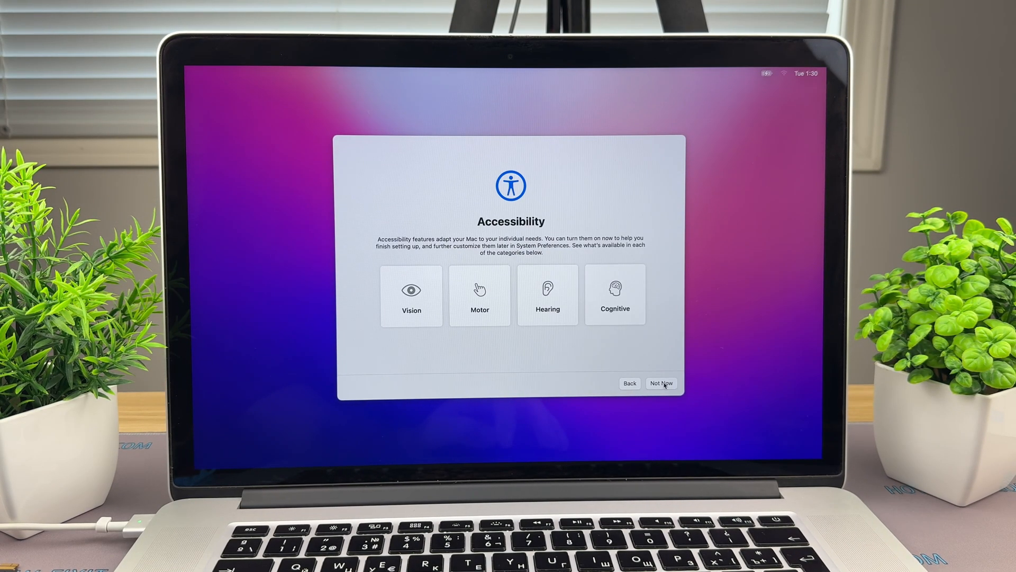
{"action": "left_click", "coordinate": [660, 383]}
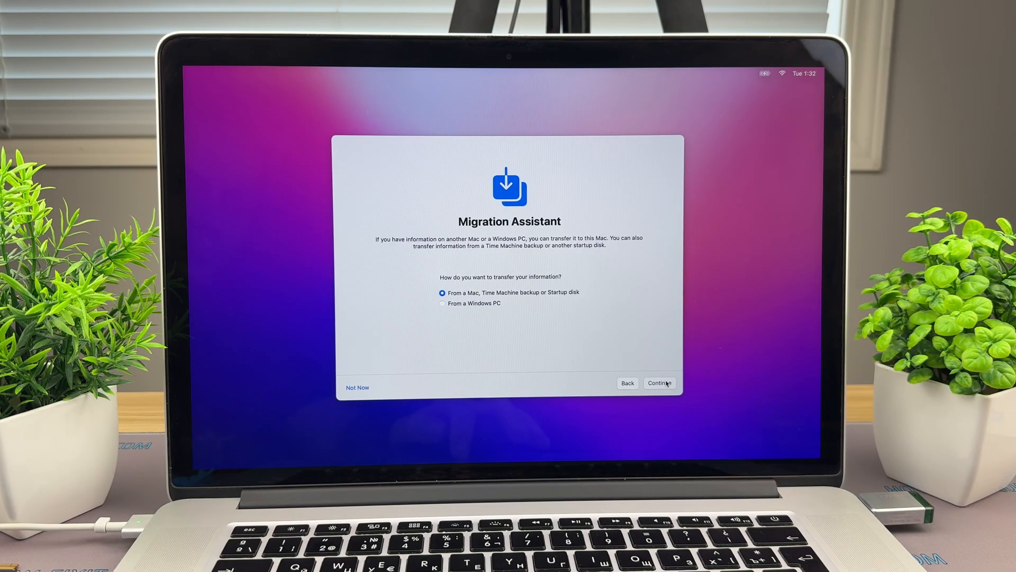
Use the MacBook Pro Admin Time Machine backup on the FL disk as the migration source
{"action": "left_click", "coordinate": [659, 382]}
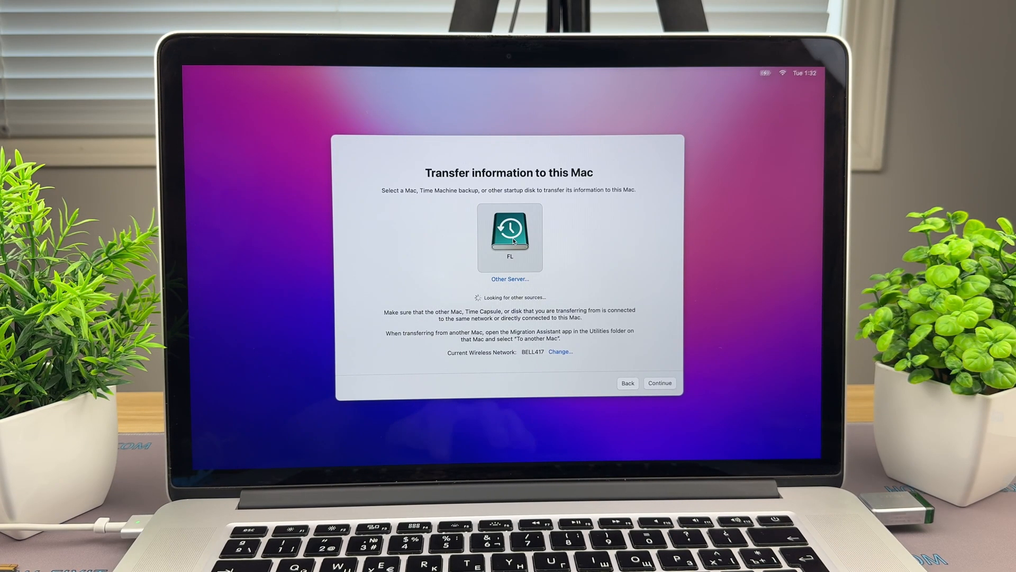
{"action": "left_click", "coordinate": [509, 236]}
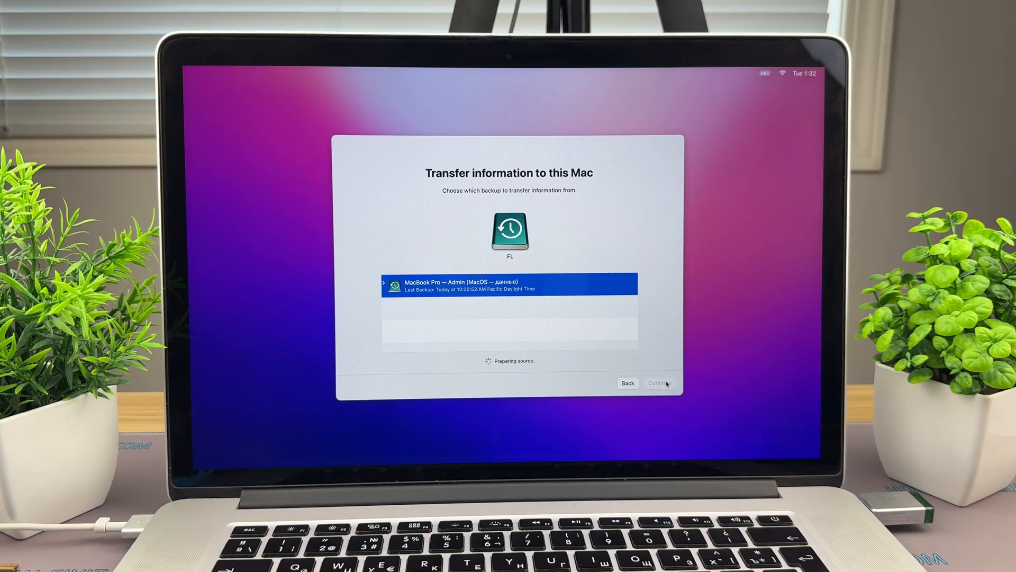
{"action": "left_click", "coordinate": [659, 383]}
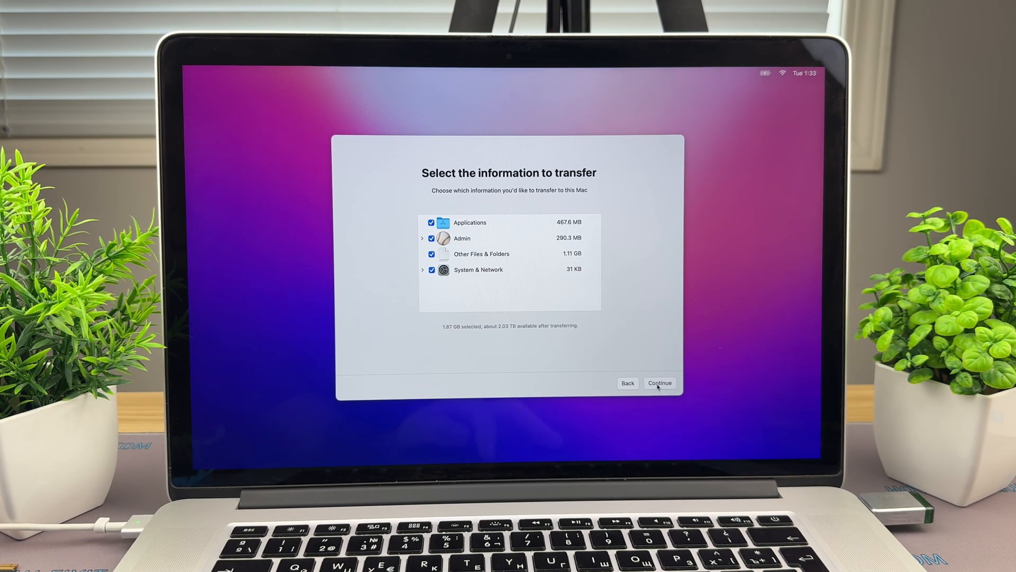
Transfer all checked categories, set a login password for Admin, and finish the migration
{"action": "left_click", "coordinate": [660, 382]}
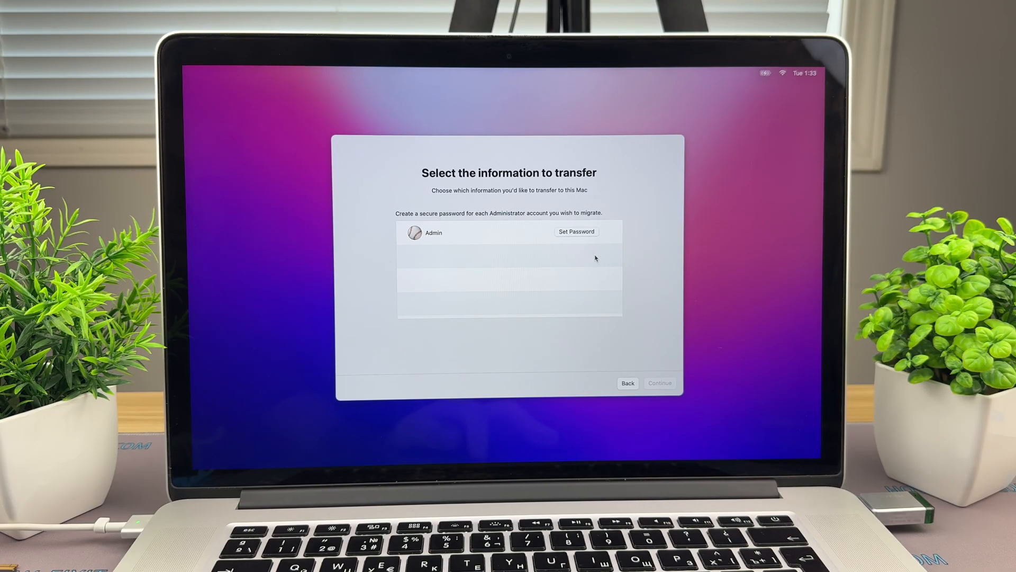
{"action": "left_click", "coordinate": [576, 232]}
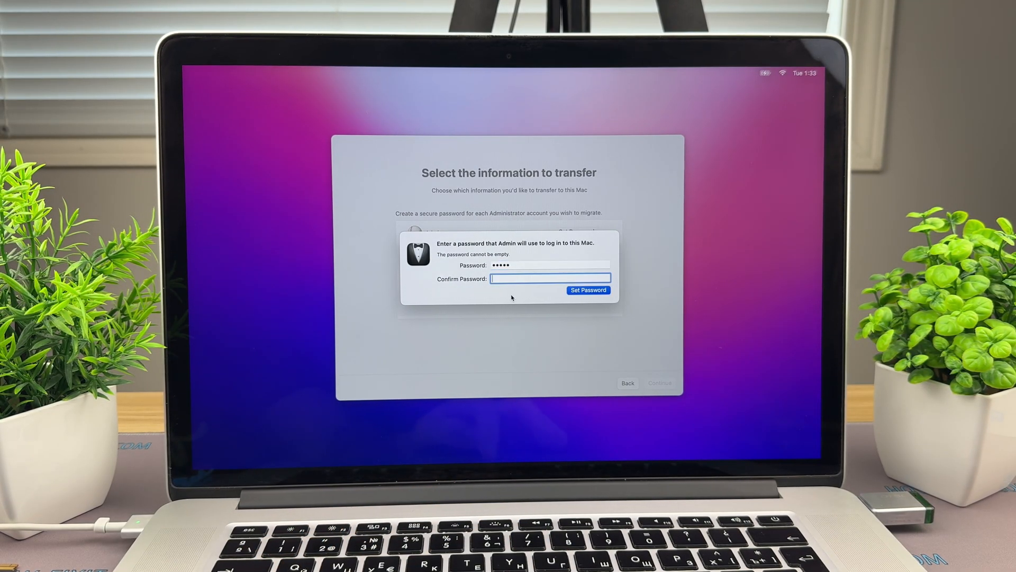
{"action": "type", "text": "•••••"}
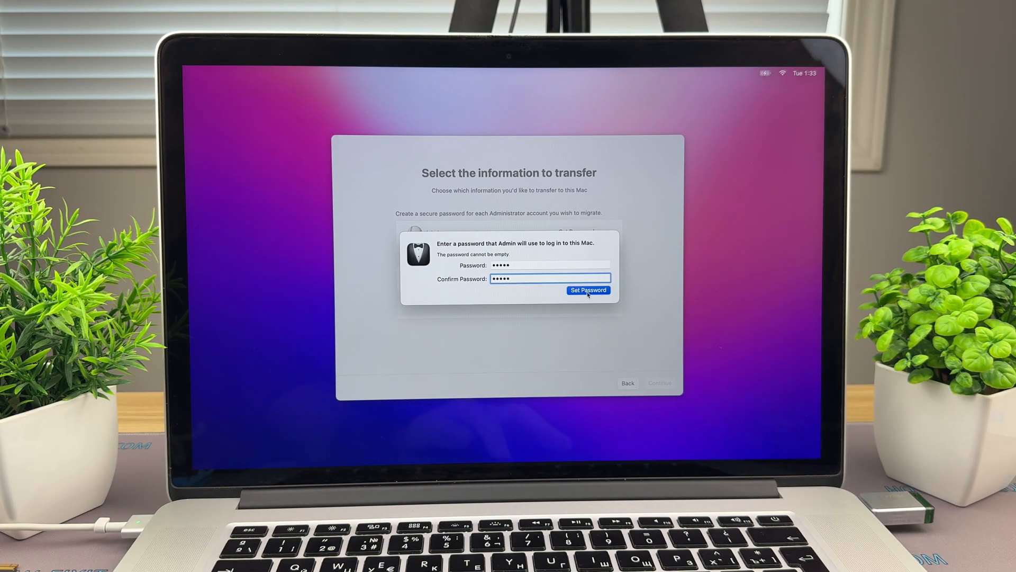
{"action": "left_click", "coordinate": [588, 290]}
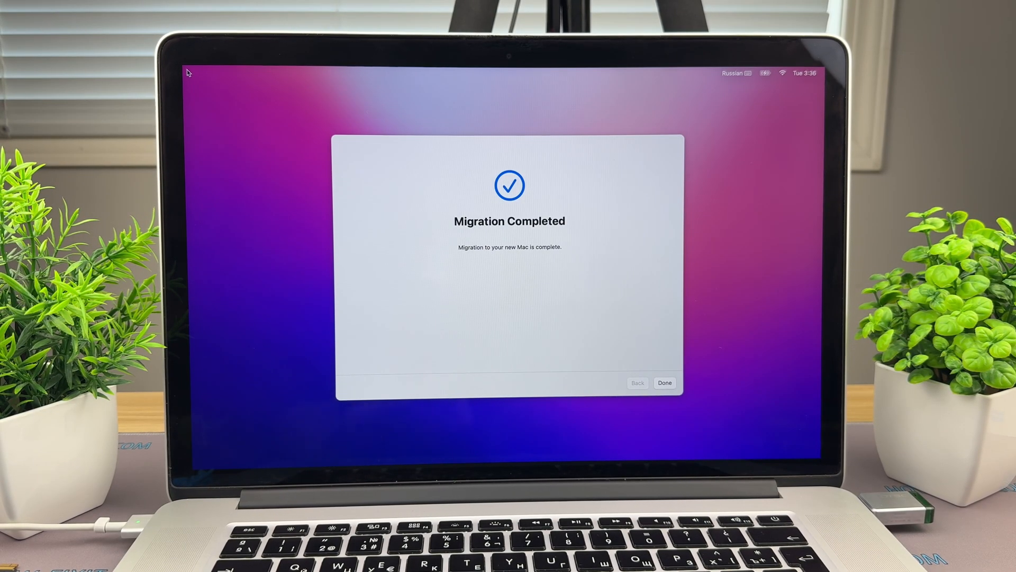
{"action": "left_click", "coordinate": [665, 382]}
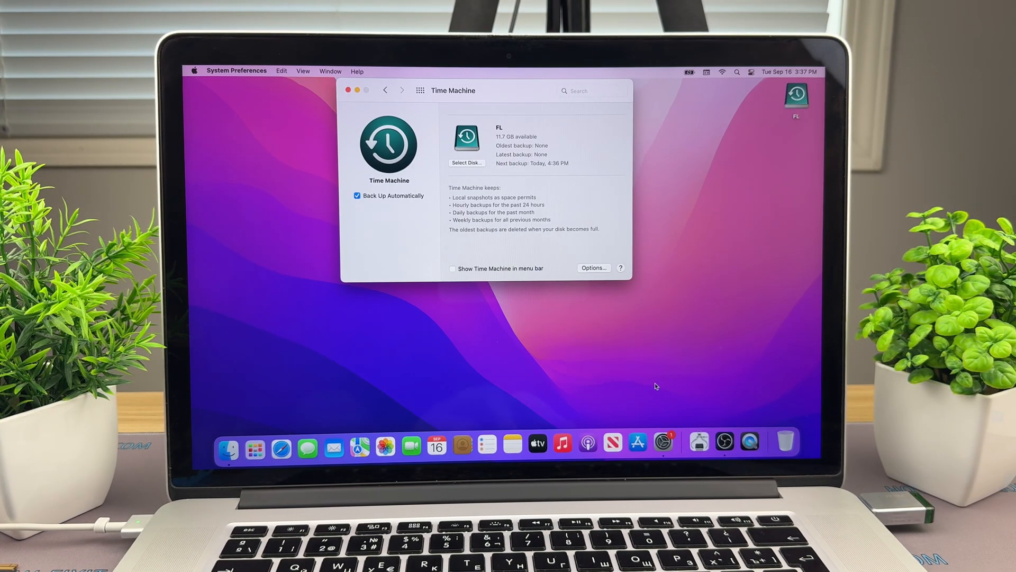
Uncheck Back Up Automatically, then open About This Mac's System Report to view the ORICO SSD
{"action": "left_click", "coordinate": [357, 196]}
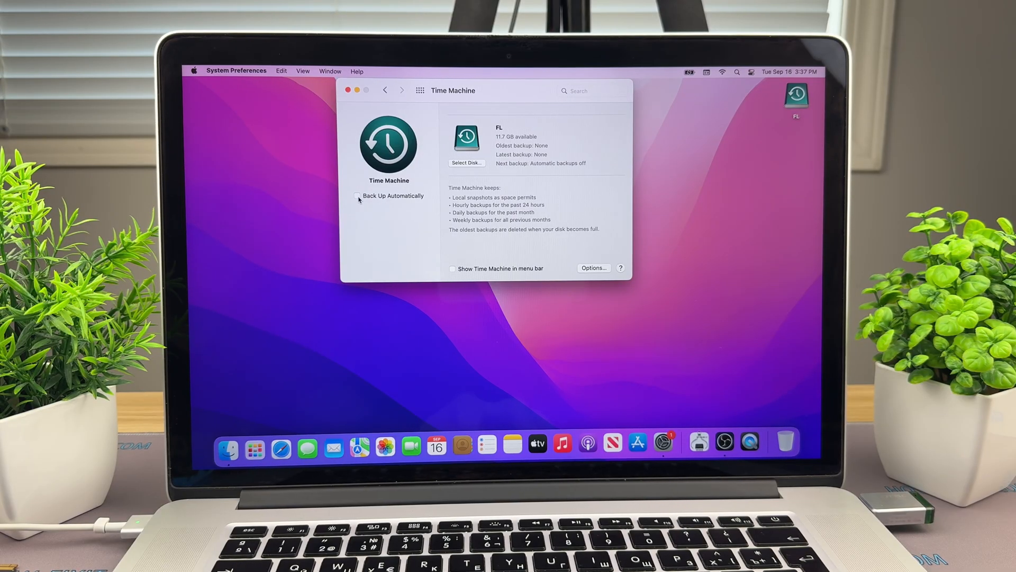
{"action": "left_click", "coordinate": [348, 90]}
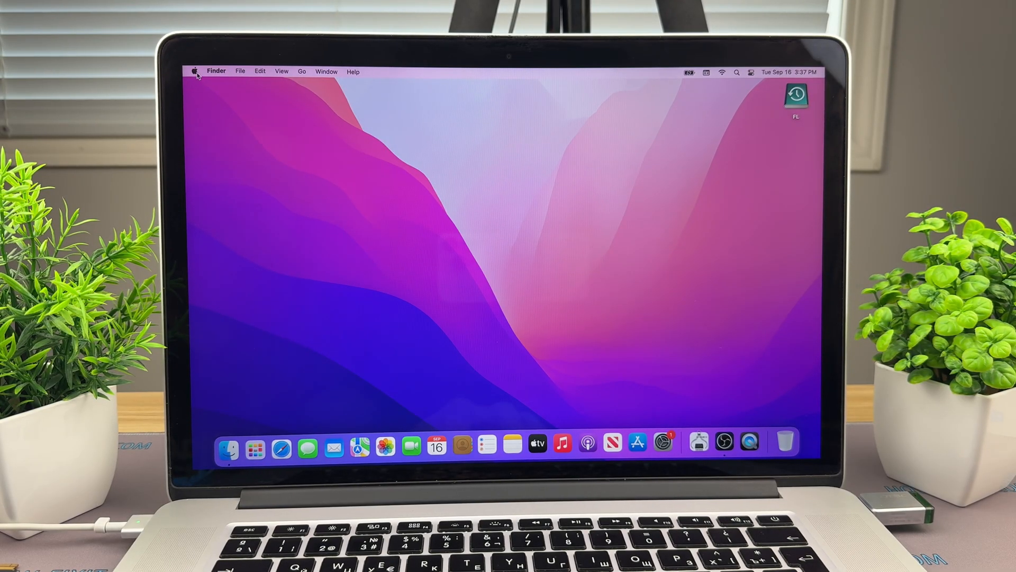
{"action": "left_click", "coordinate": [194, 71]}
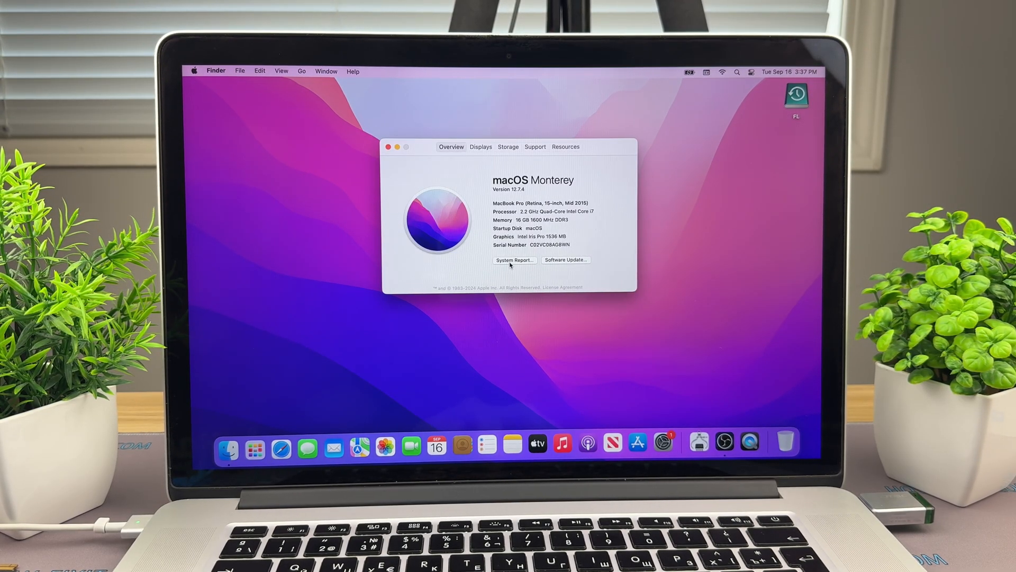
{"action": "left_click", "coordinate": [514, 260]}
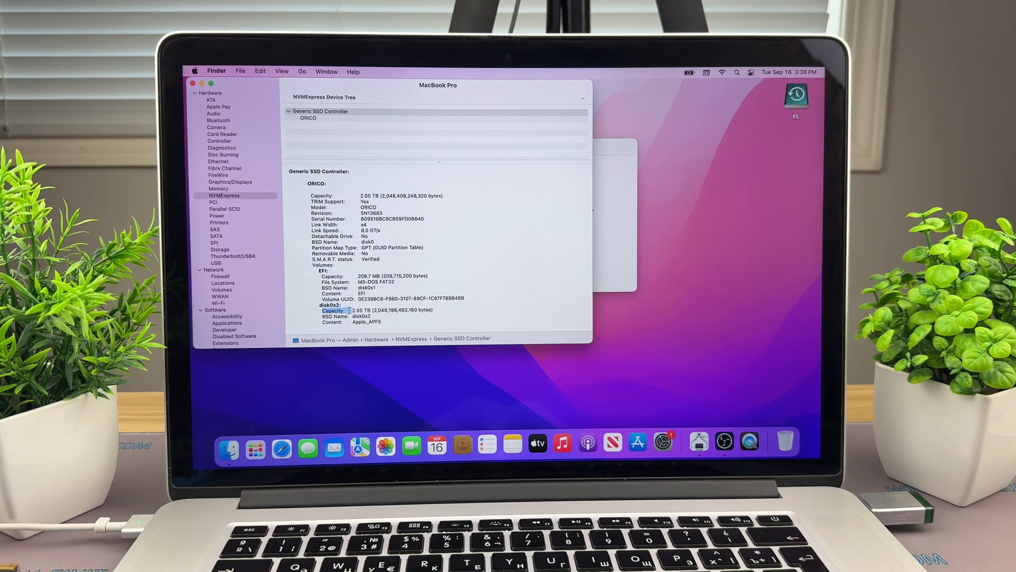